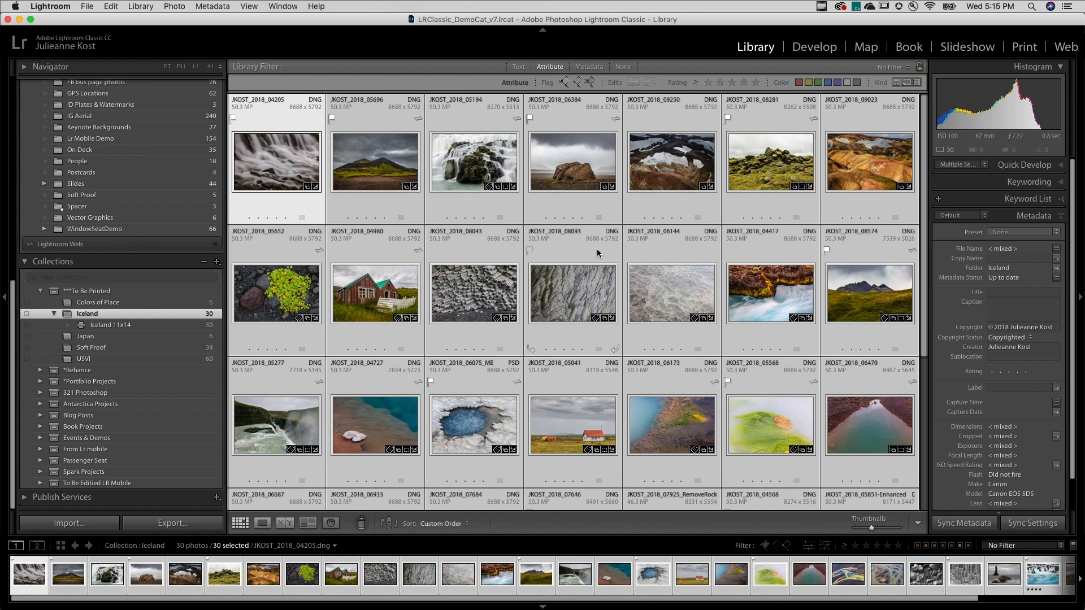
# Switch to the Print module to show the Iceland photos as a 3x3 grid
pyautogui.click(1024, 47)
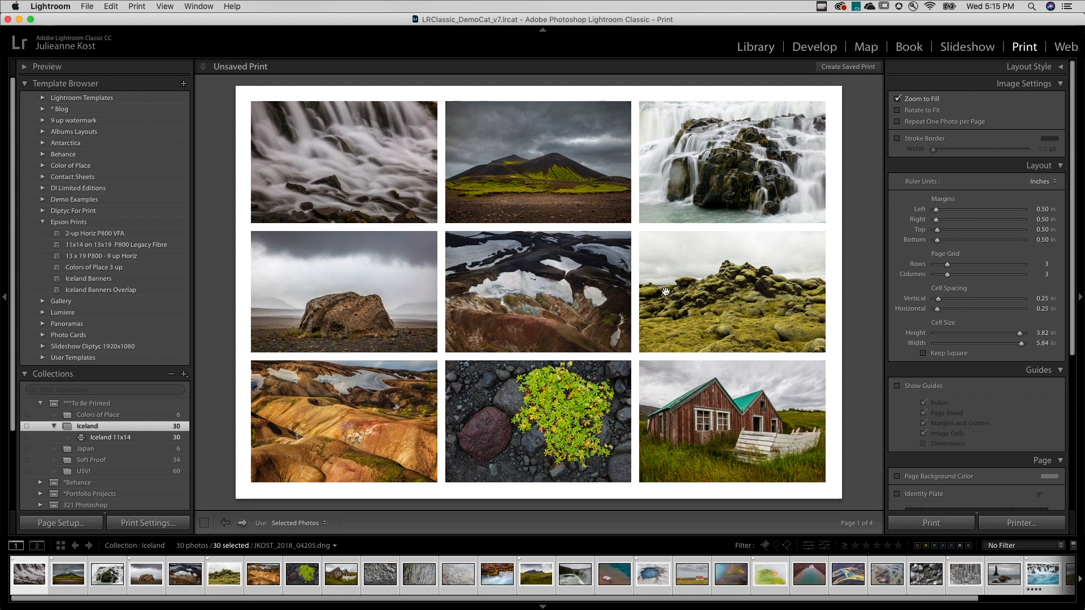
# Collapse Image Settings and Layout, glance at Guides, then expand the Page panel
pyautogui.scroll(-3)
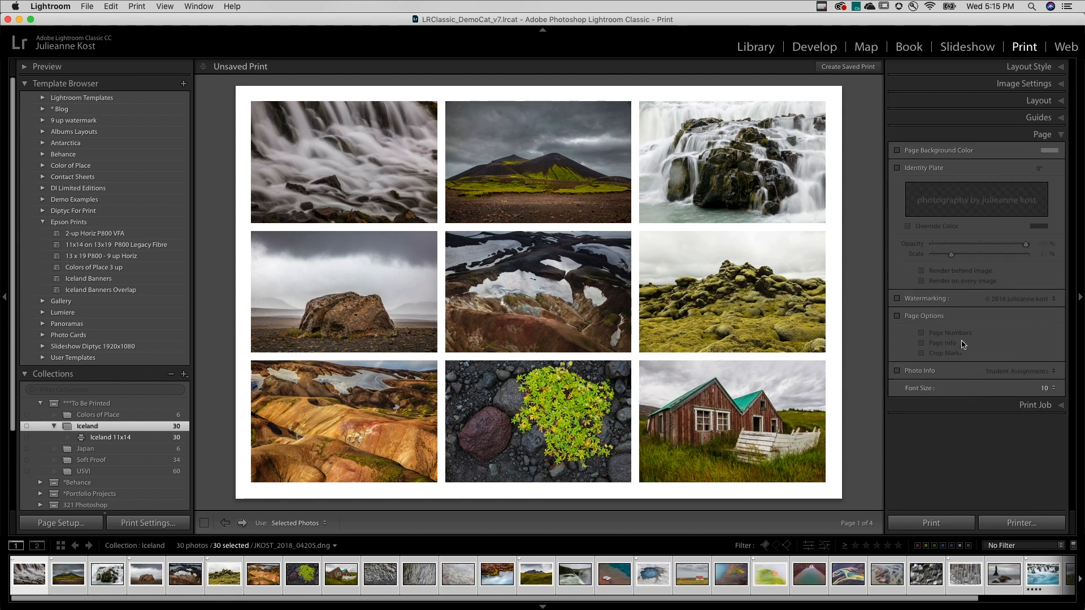
pyautogui.click(1039, 117)
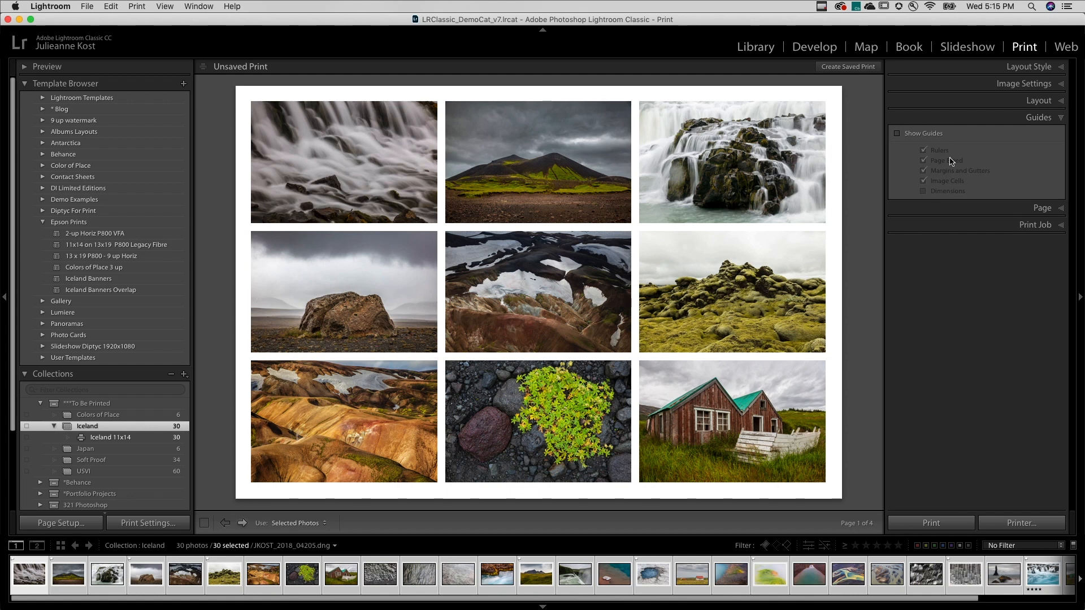
pyautogui.click(1042, 208)
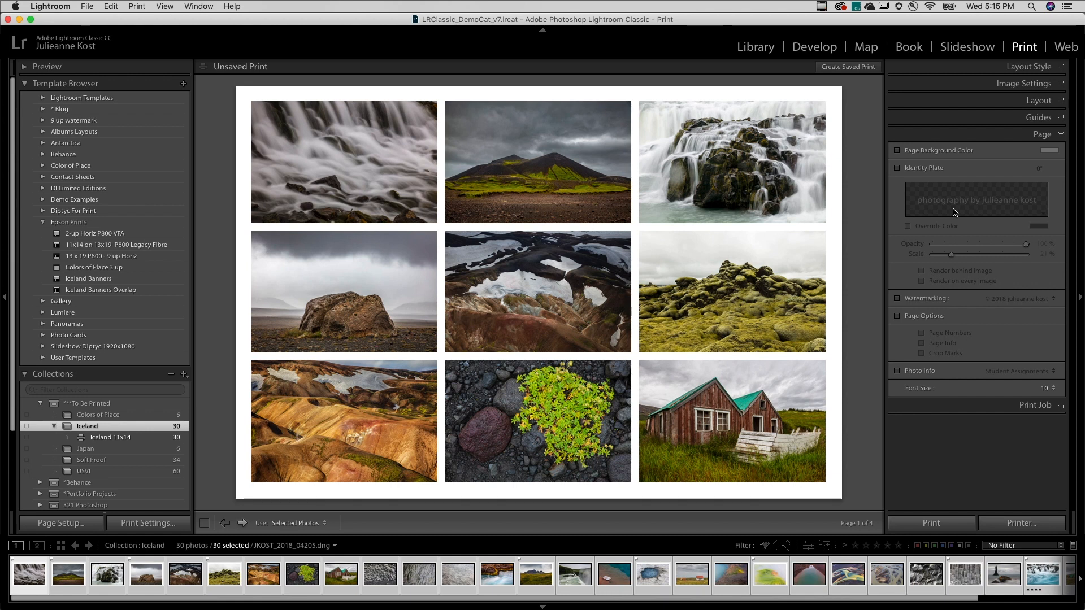
# Enable Page Options and Page Info to add the sharpening, profile and printer line
pyautogui.click(898, 315)
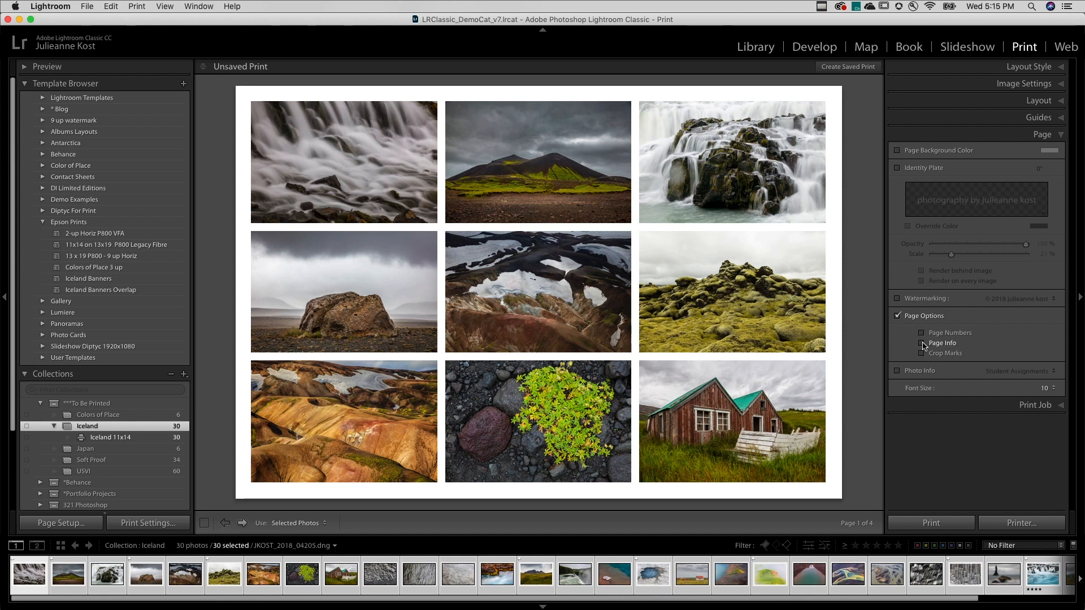
pyautogui.click(922, 342)
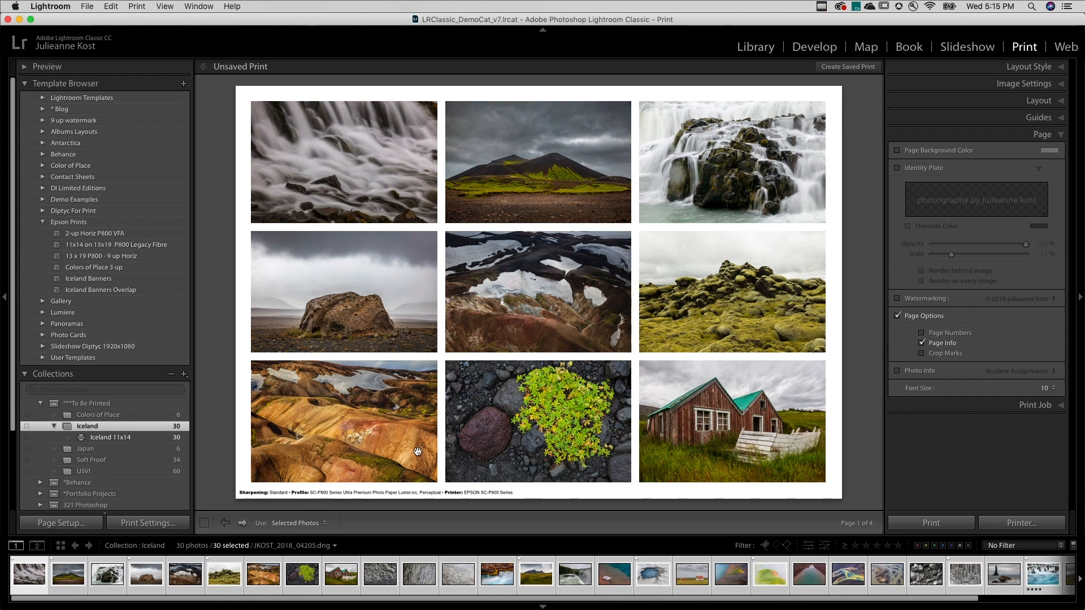
pyautogui.moveTo(301, 503)
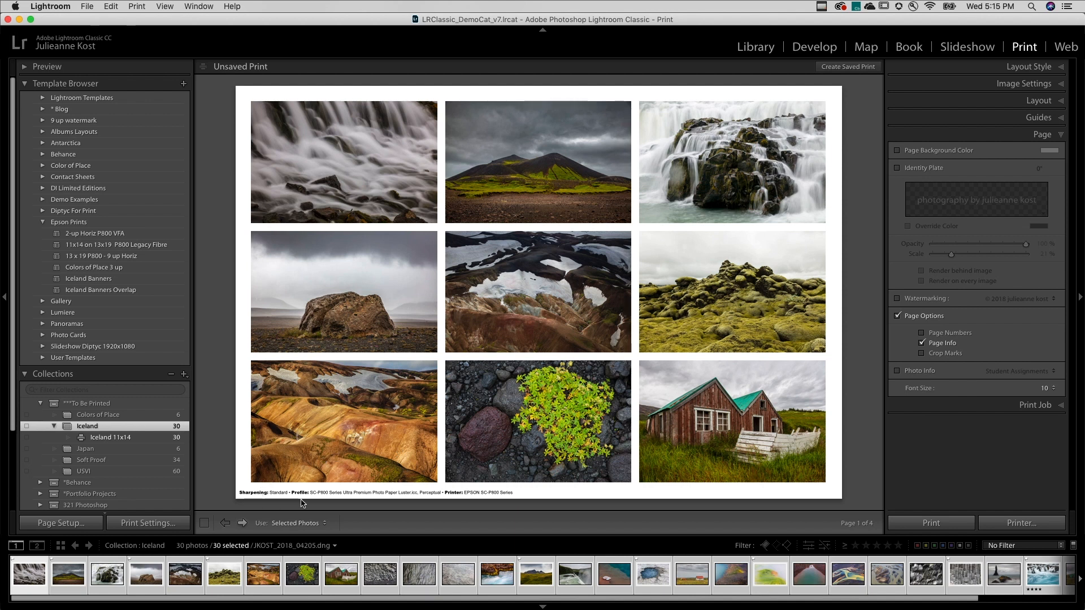
pyautogui.moveTo(457, 499)
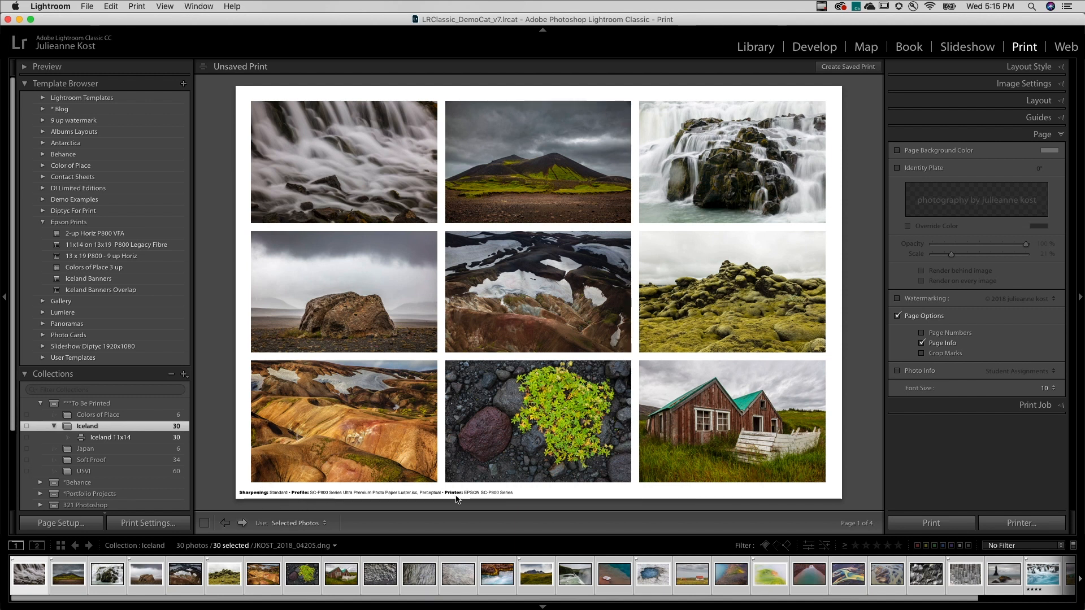
pyautogui.moveTo(885, 325)
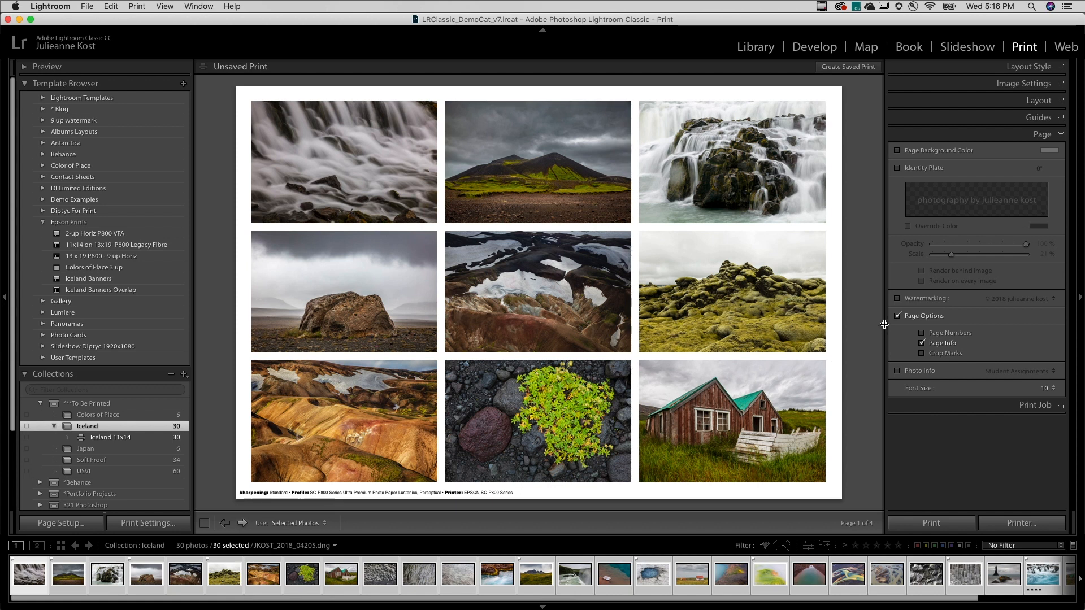
# Disable Page Options, preview Photo Info's caption template editor, then disable Photo Info
pyautogui.click(898, 315)
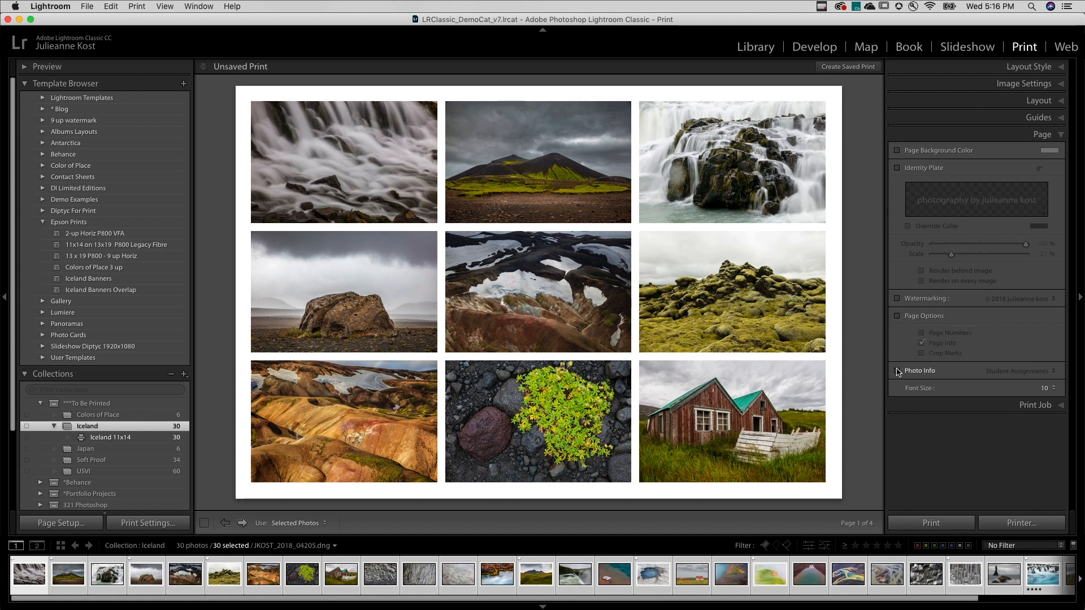
pyautogui.click(898, 370)
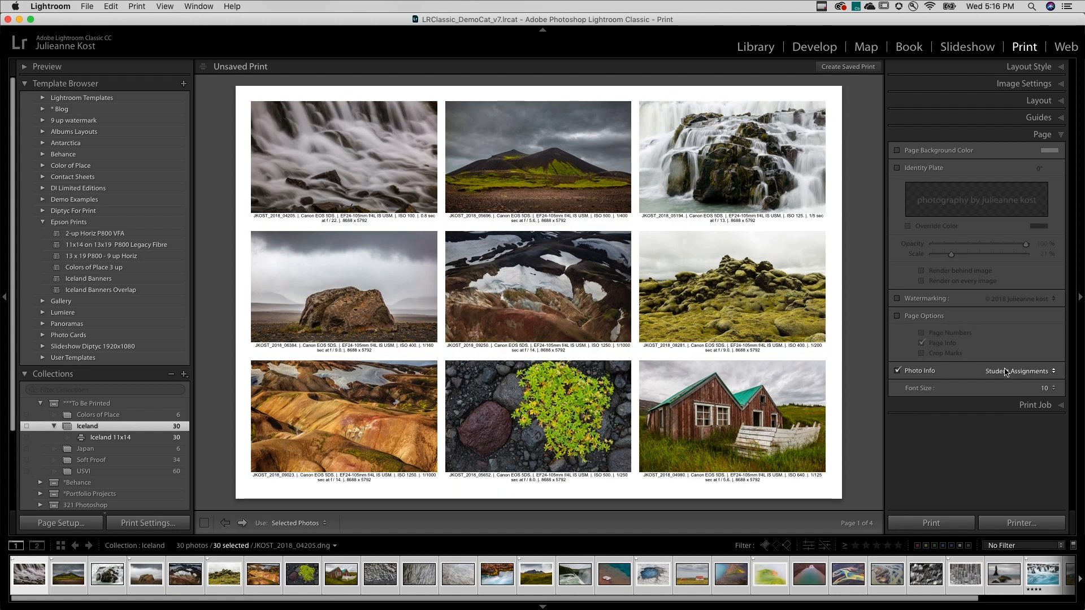
pyautogui.click(1024, 370)
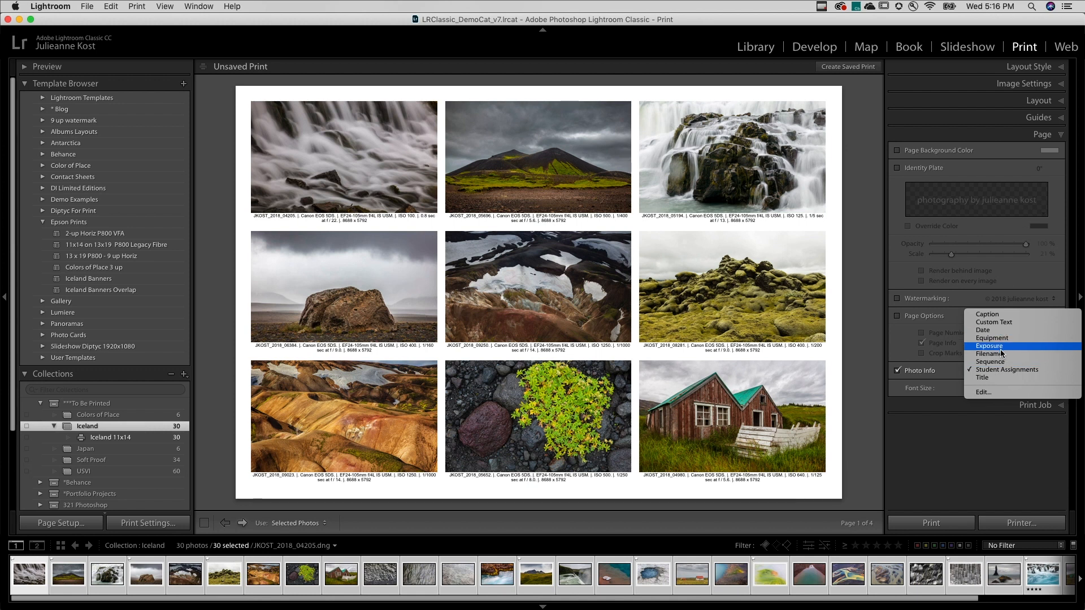
pyautogui.click(984, 392)
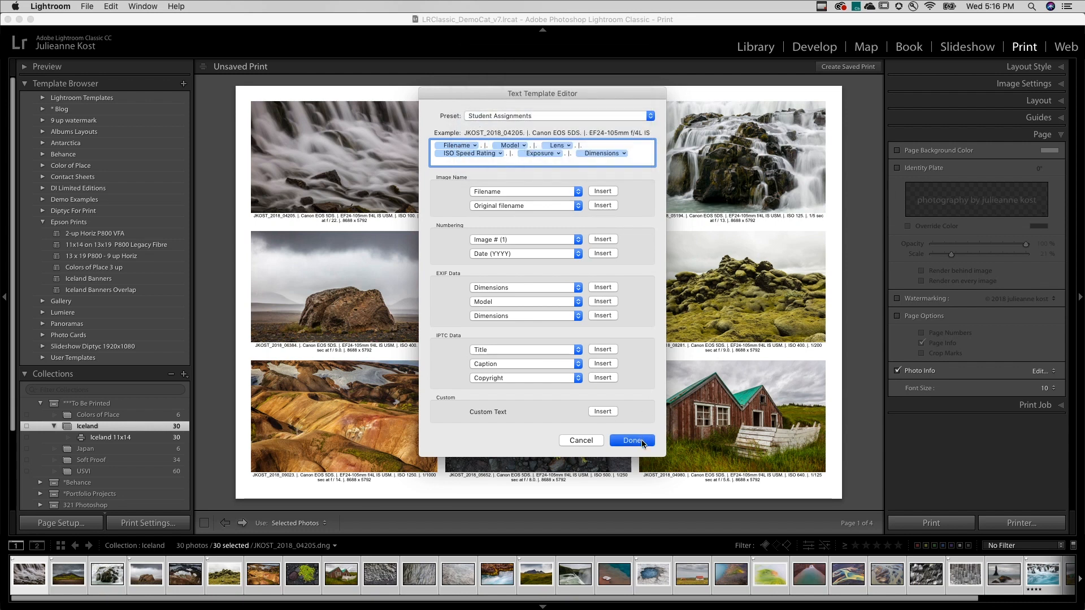
pyautogui.click(631, 441)
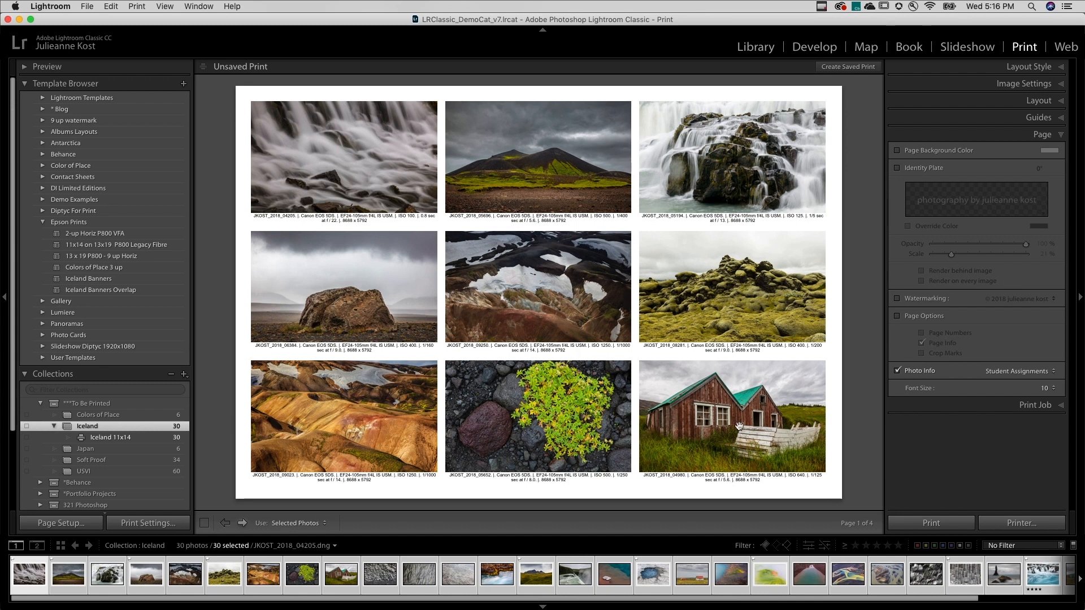
pyautogui.click(898, 370)
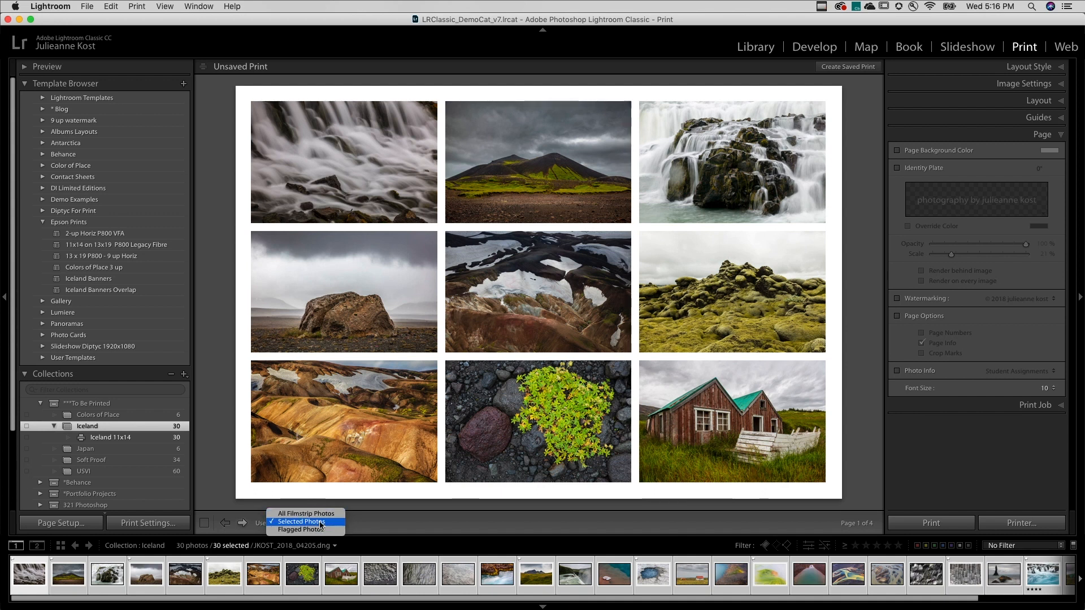
pyautogui.moveTo(304, 529)
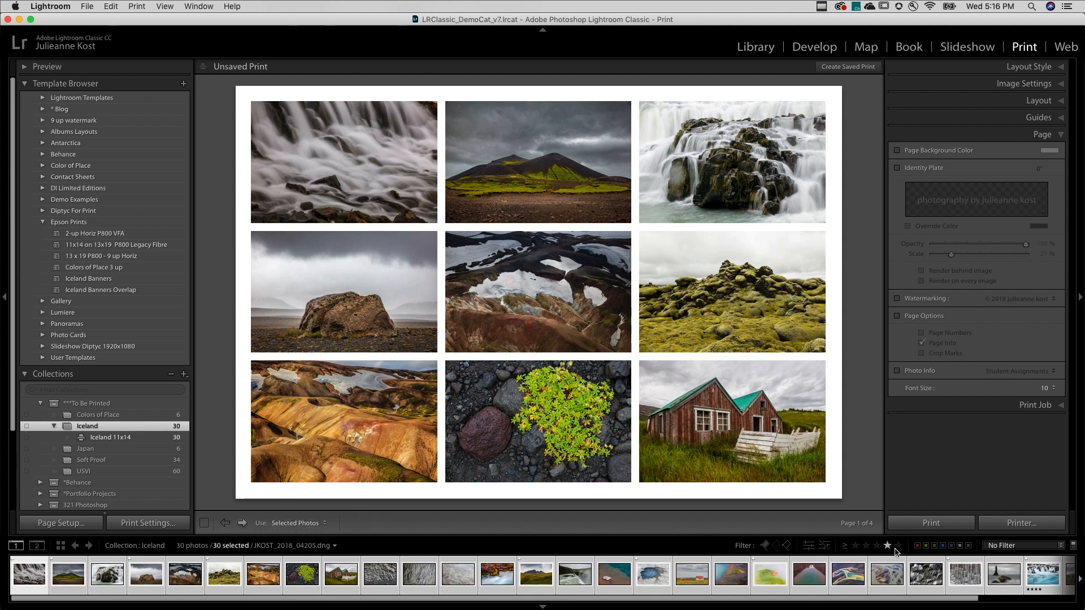
pyautogui.moveTo(740, 440)
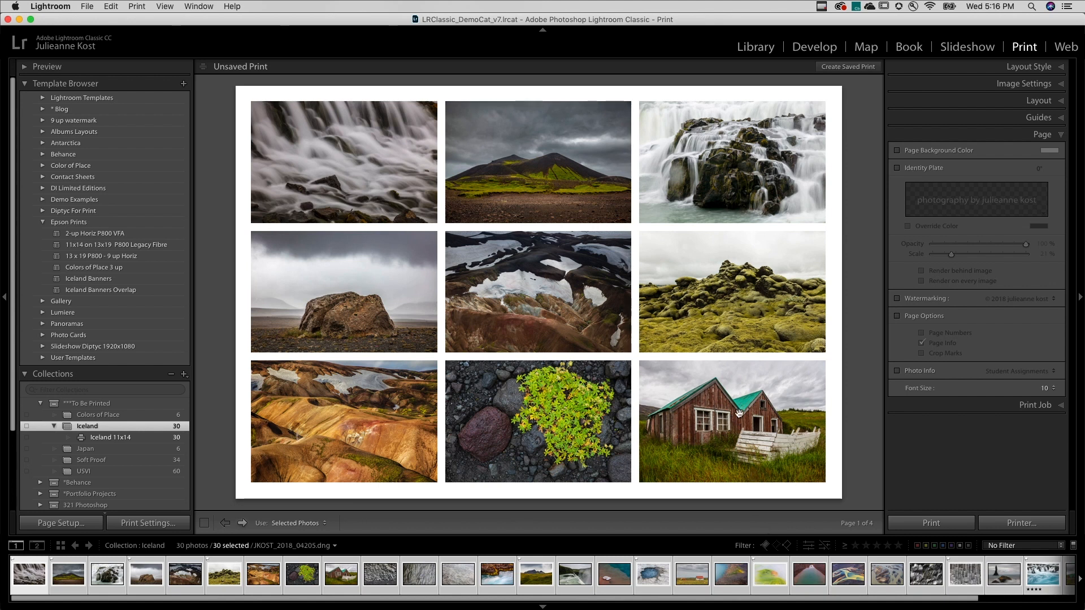
# Create a text watermark preset reading 'PROOF' in the watermark editor
pyautogui.click(898, 299)
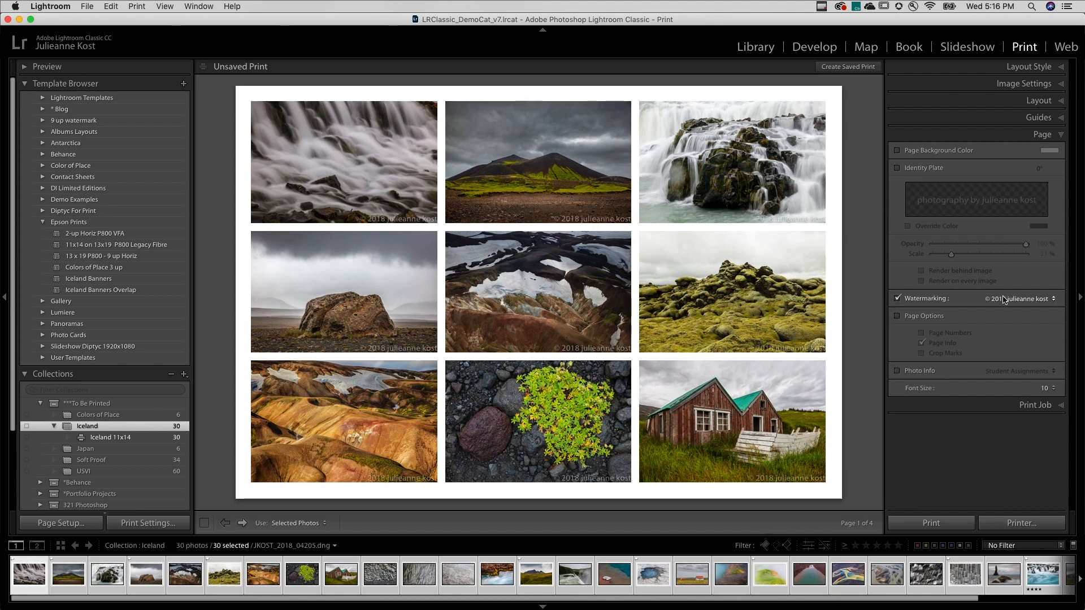
pyautogui.click(1041, 299)
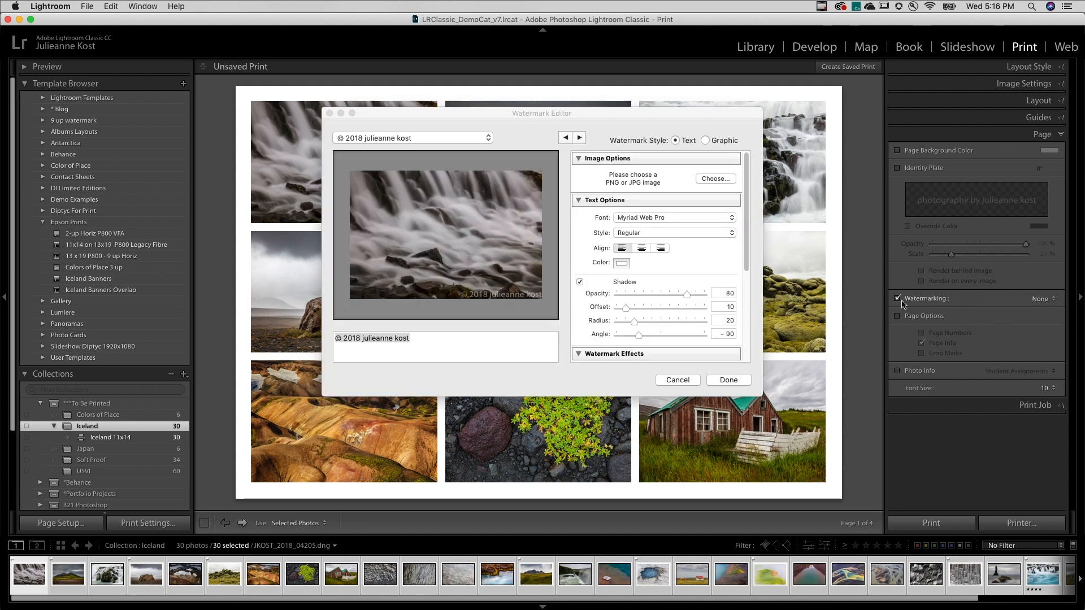
pyautogui.click(445, 338)
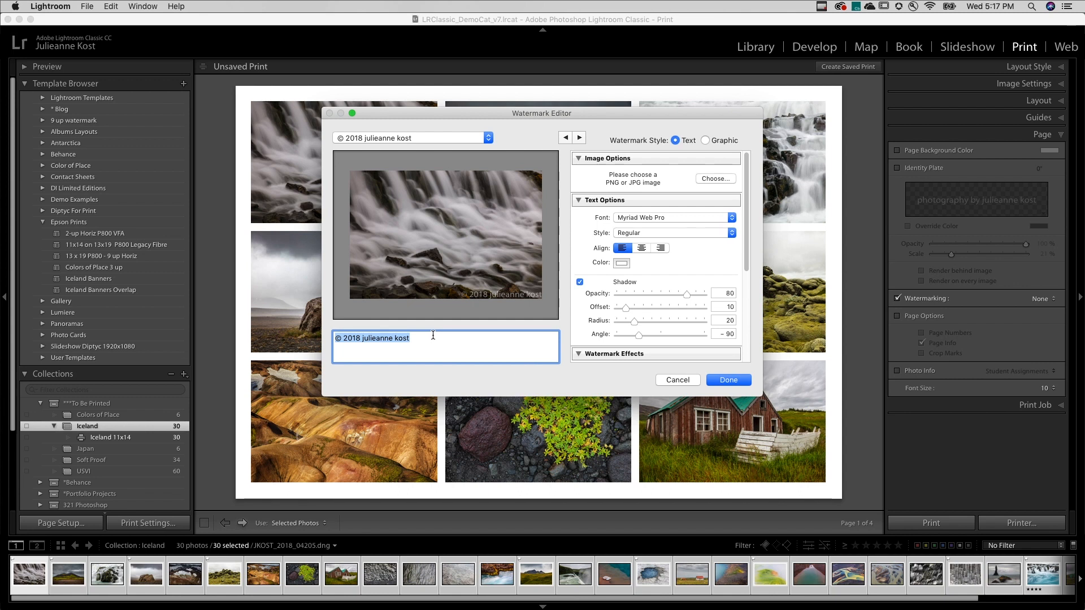
pyautogui.write('PROOF')
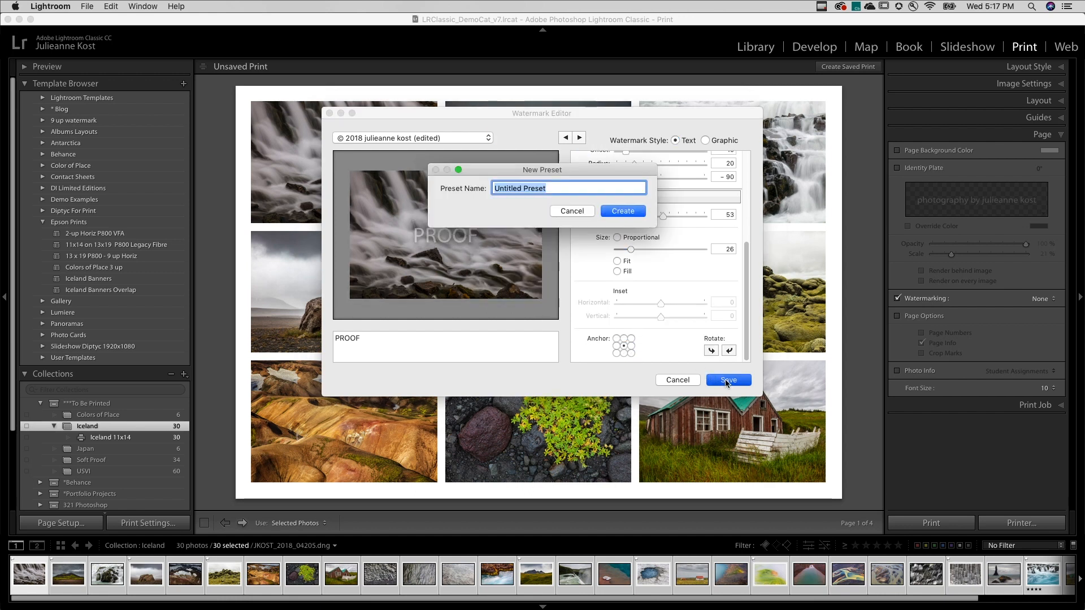
pyautogui.click(622, 211)
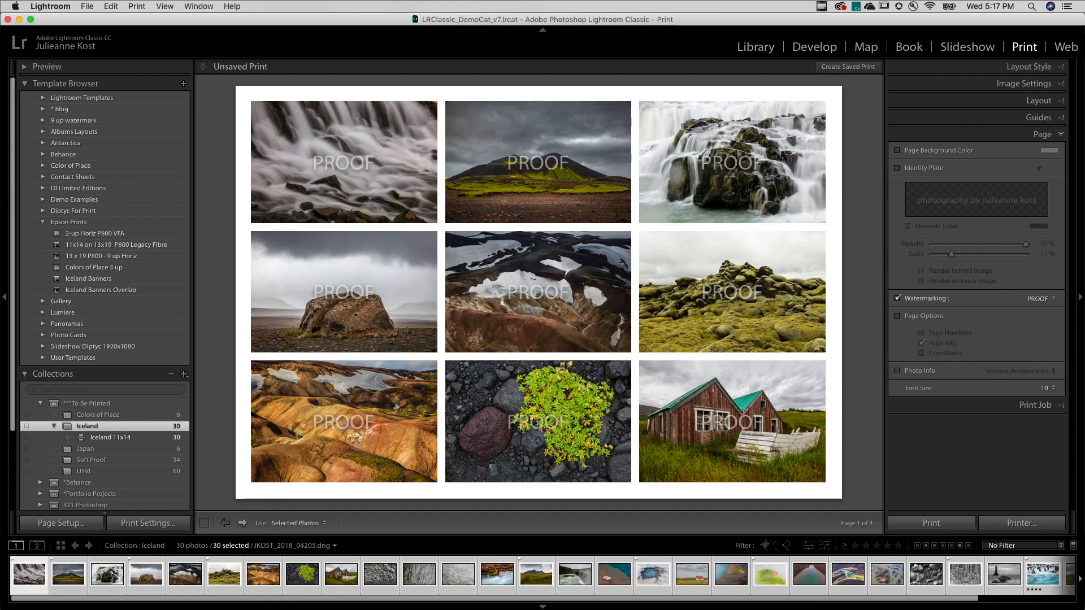
pyautogui.moveTo(580, 300)
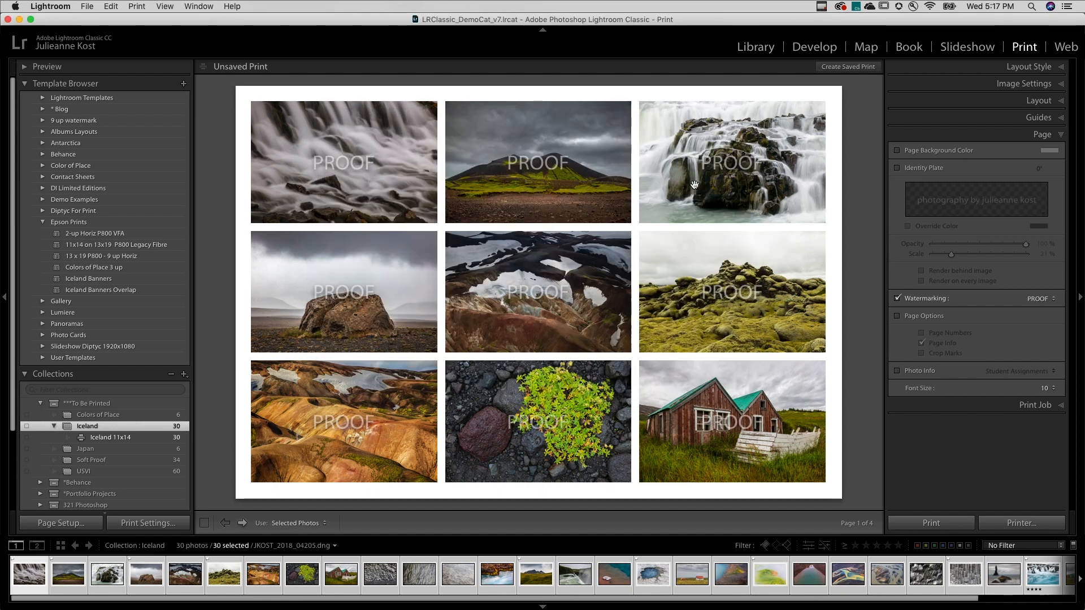
pyautogui.moveTo(900, 196)
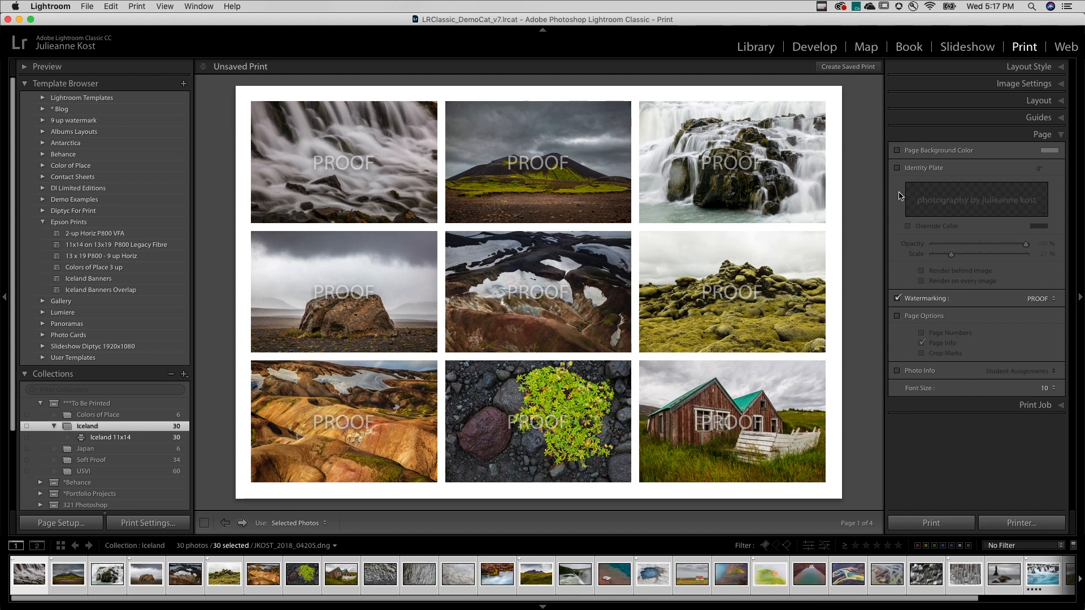
# Enable the identity plate and switch it to a graphical plate in the editor
pyautogui.click(898, 167)
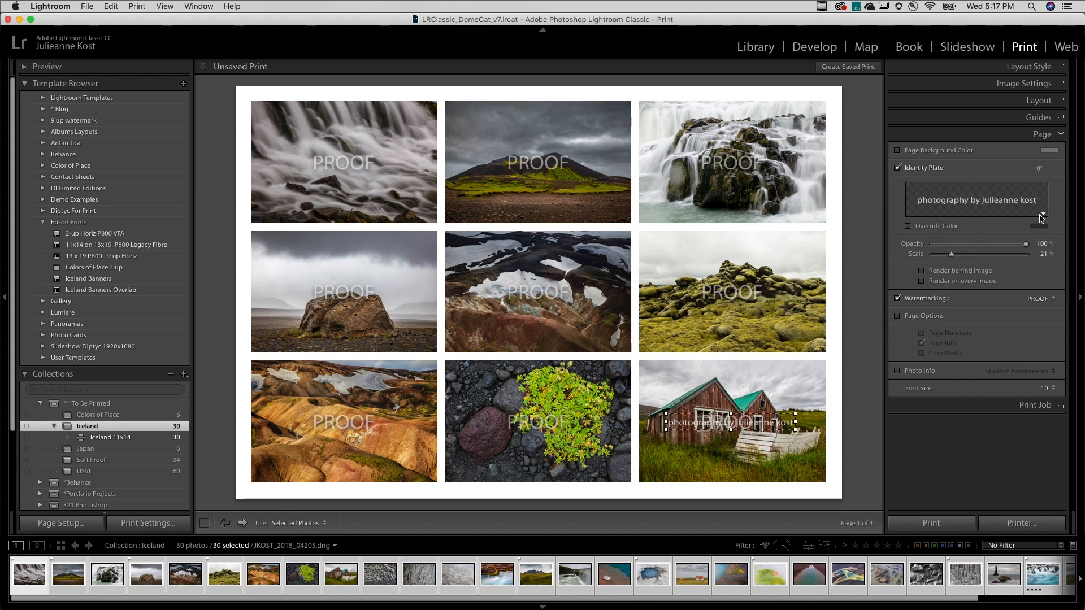
pyautogui.click(1041, 200)
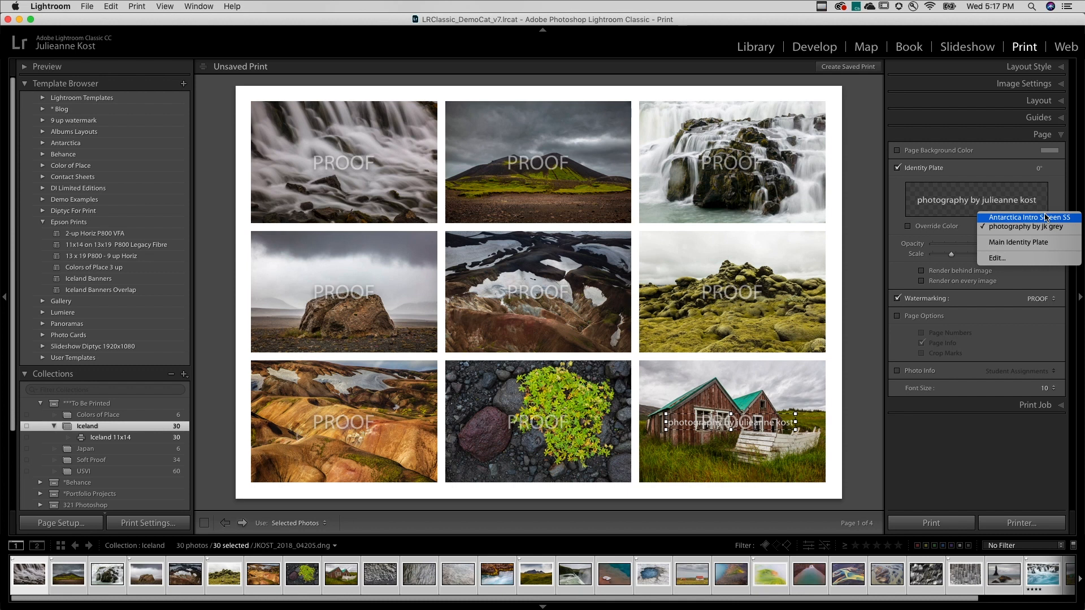
pyautogui.click(996, 258)
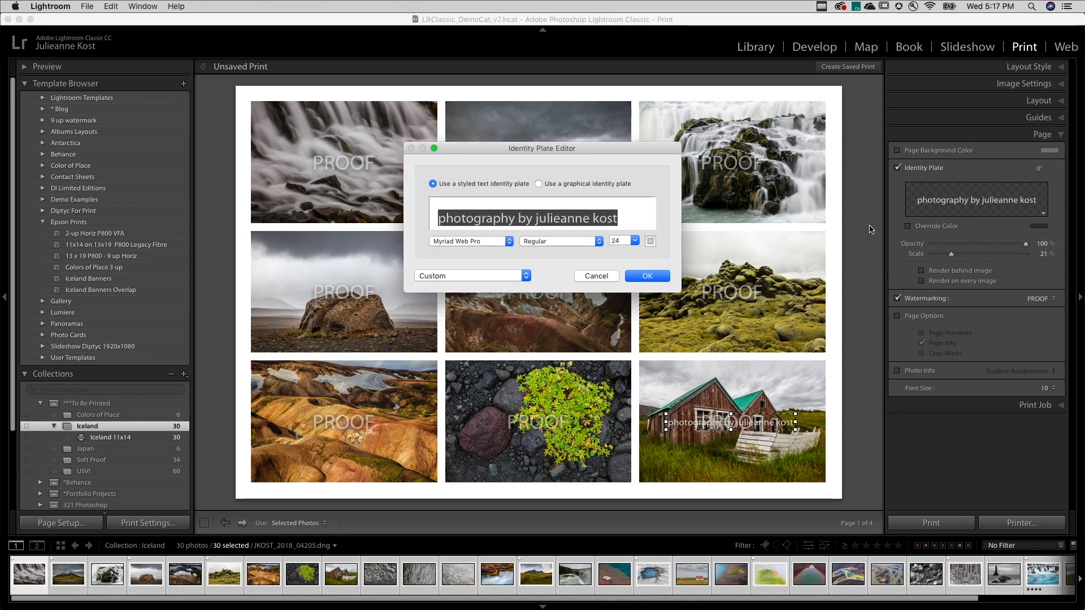
pyautogui.click(539, 183)
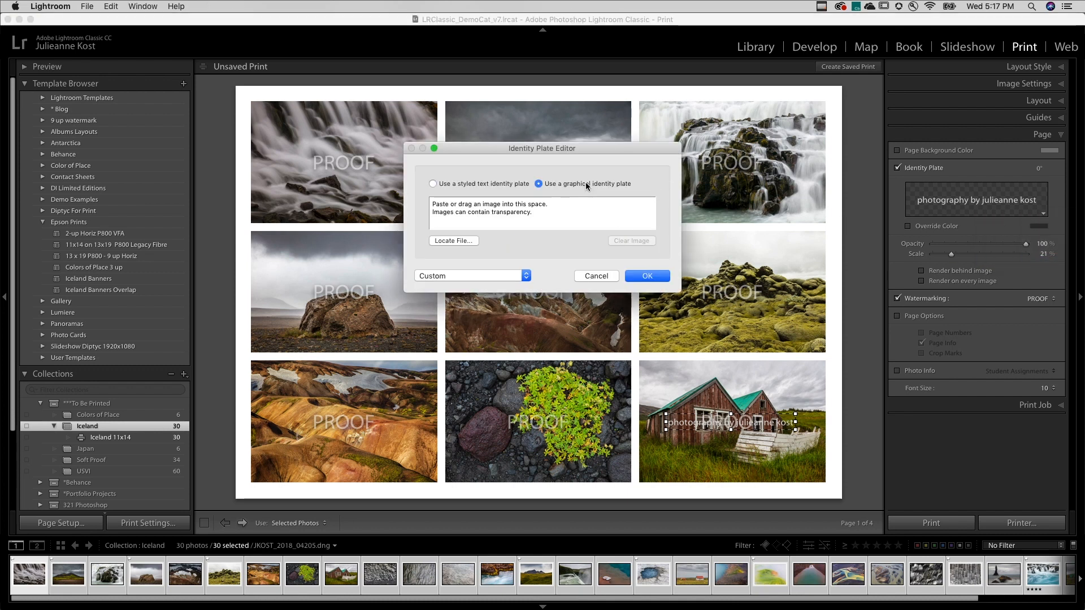
# Load jkostlogo1.png as the identity plate image, accepting the large-file warning
pyautogui.click(453, 240)
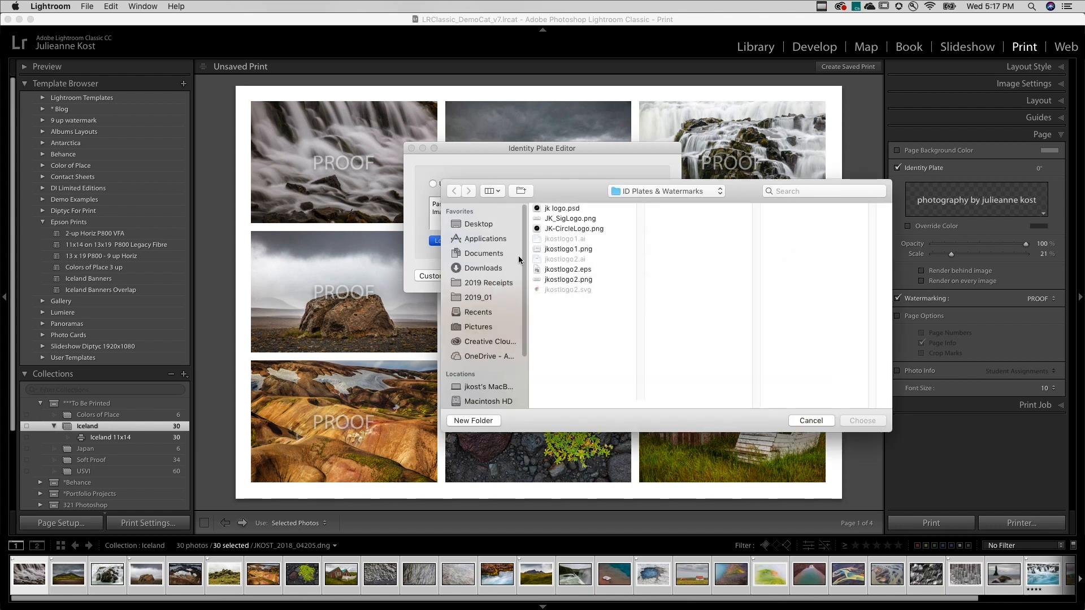
pyautogui.click(567, 248)
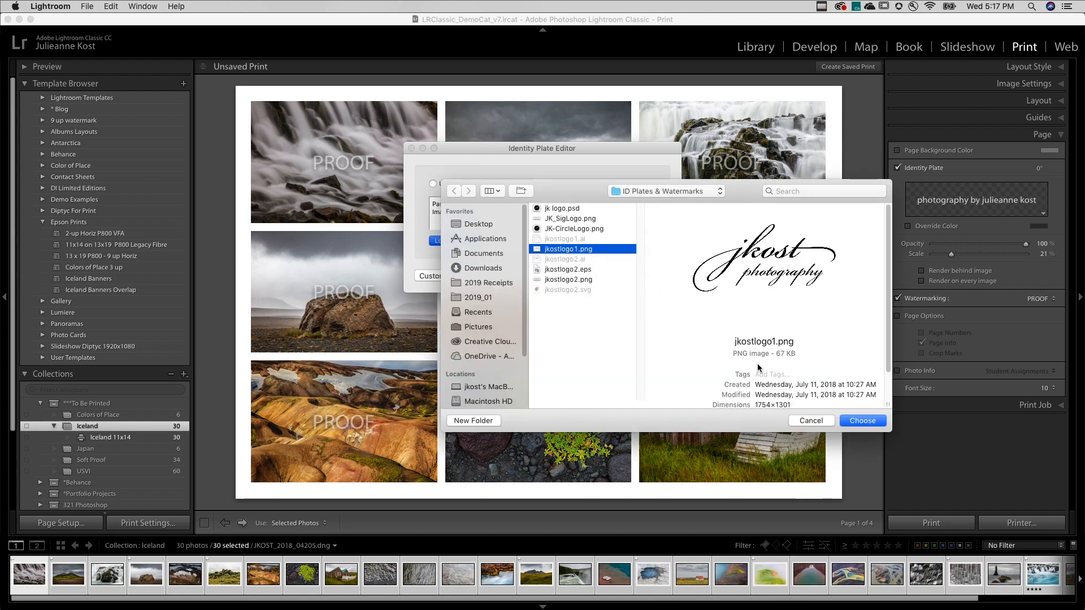
pyautogui.click(862, 420)
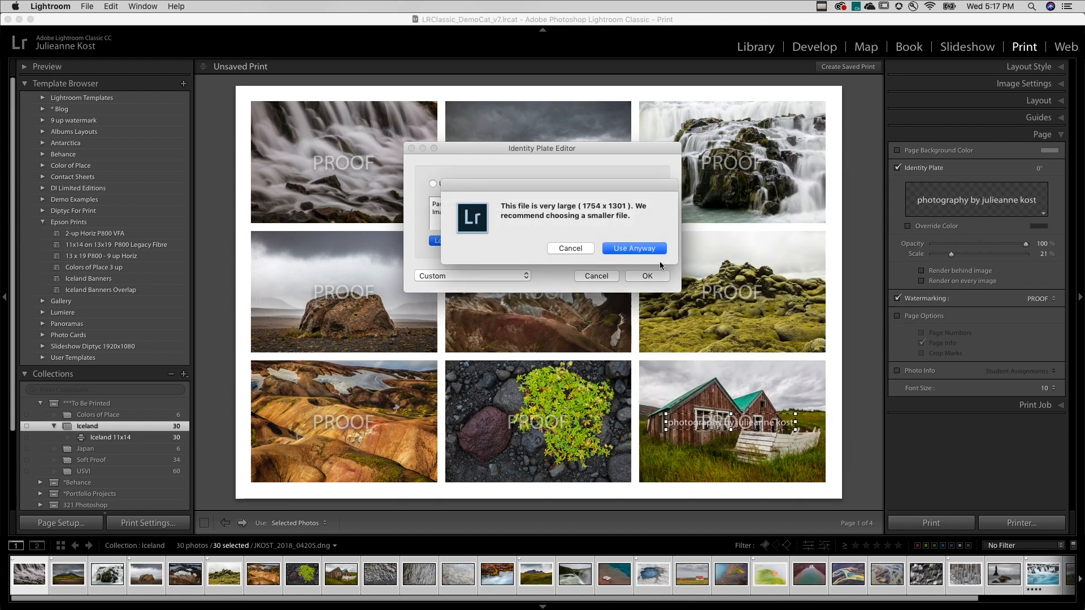
pyautogui.click(633, 247)
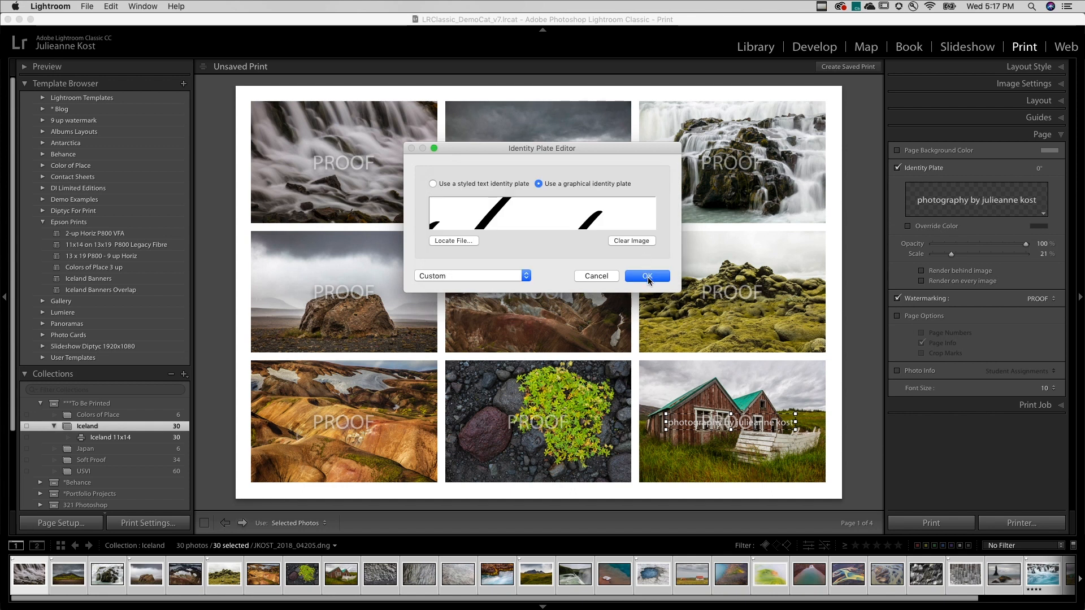
# Apply the jkost logo identity plate and select only the first eight filmstrip photos
pyautogui.click(647, 276)
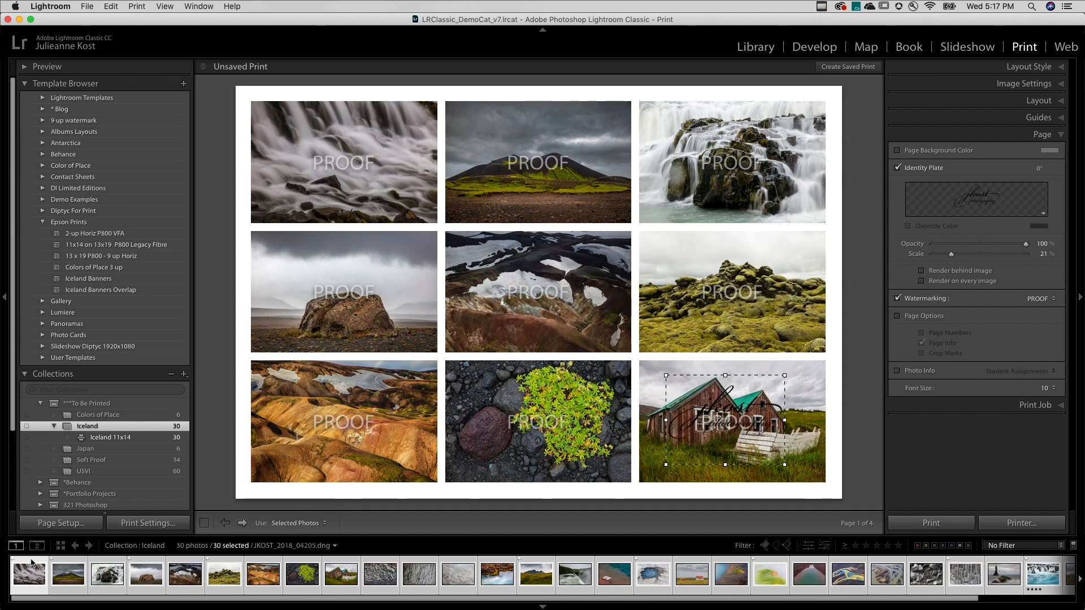
pyautogui.click(302, 575)
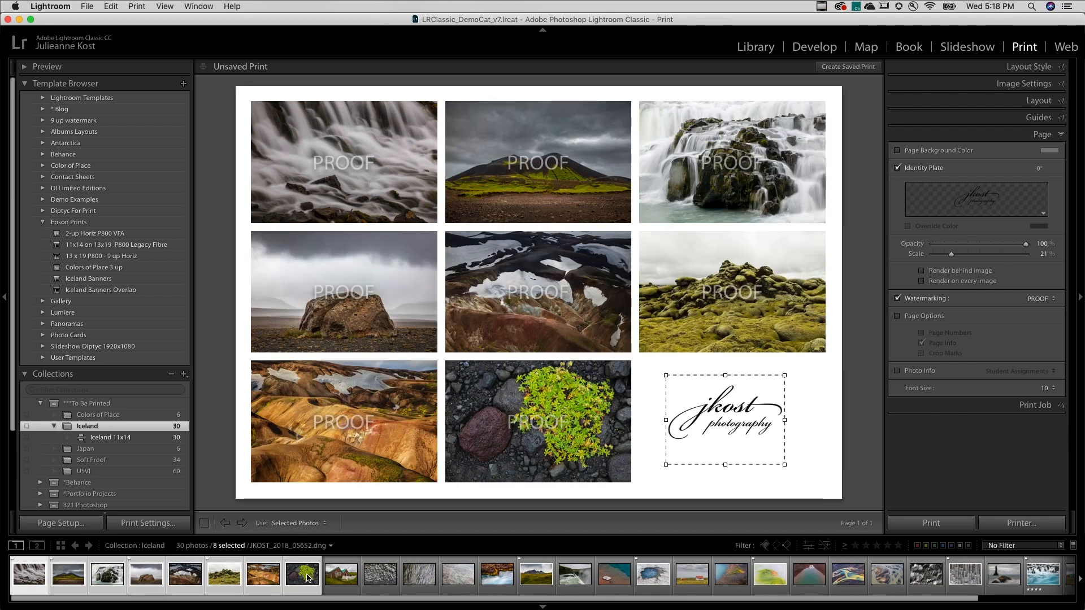